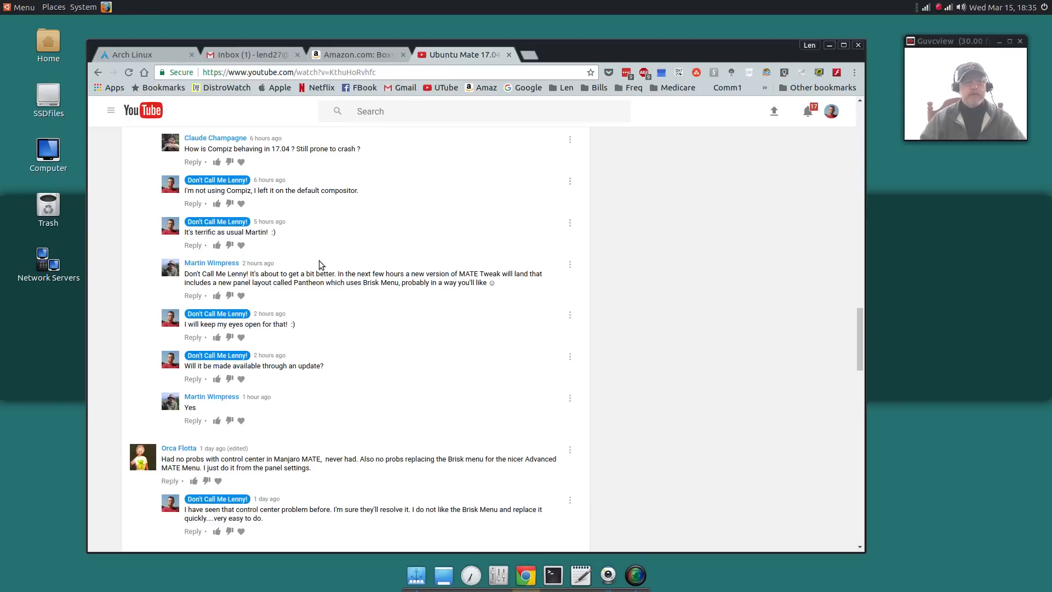
pyautogui.moveTo(331, 237)
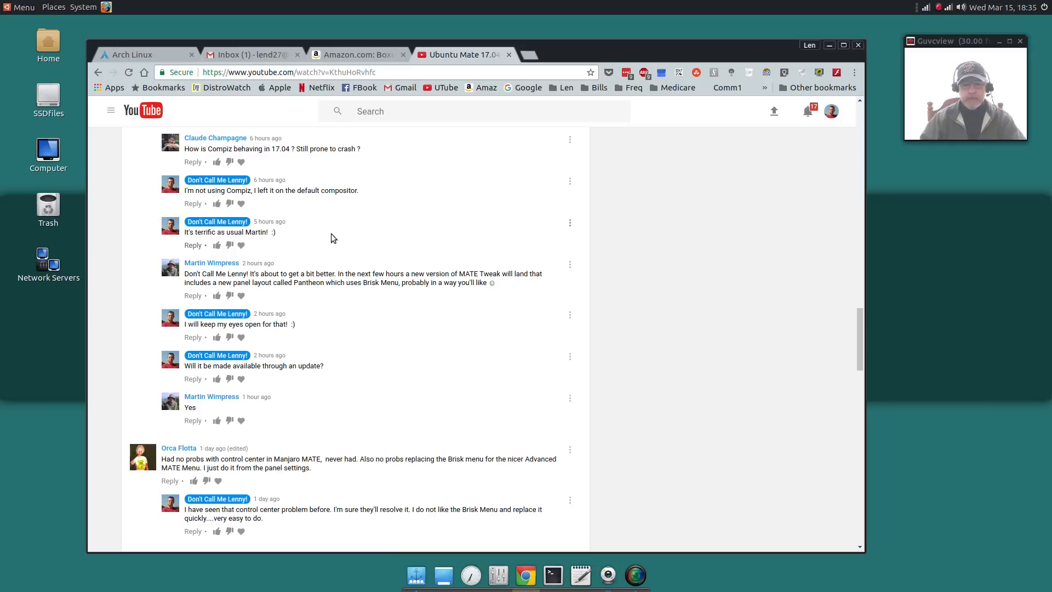
# Open the Brisk Menu from the top panel, showing the All applications category
pyautogui.click(23, 8)
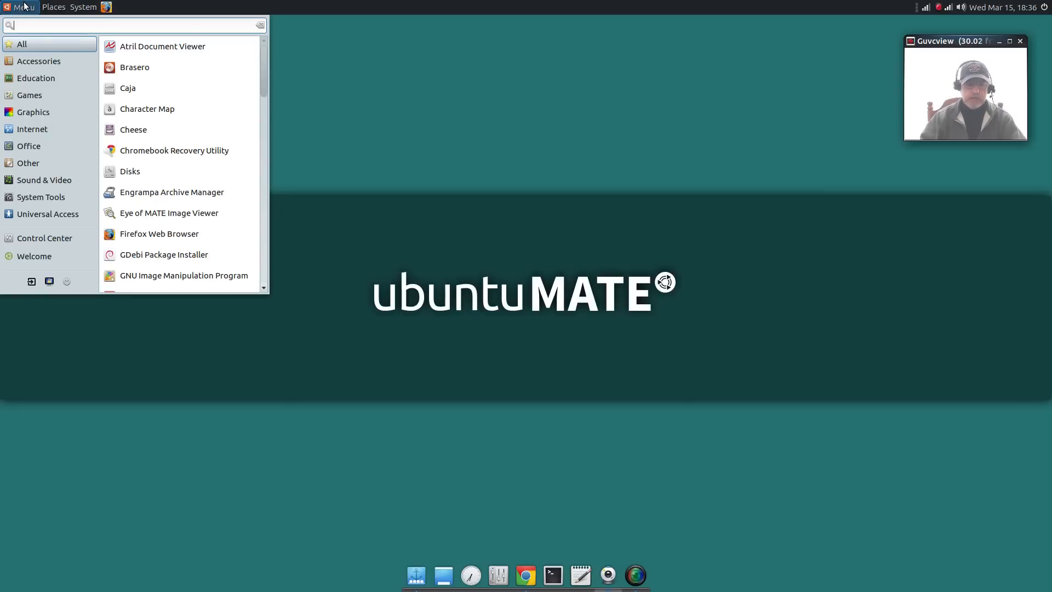